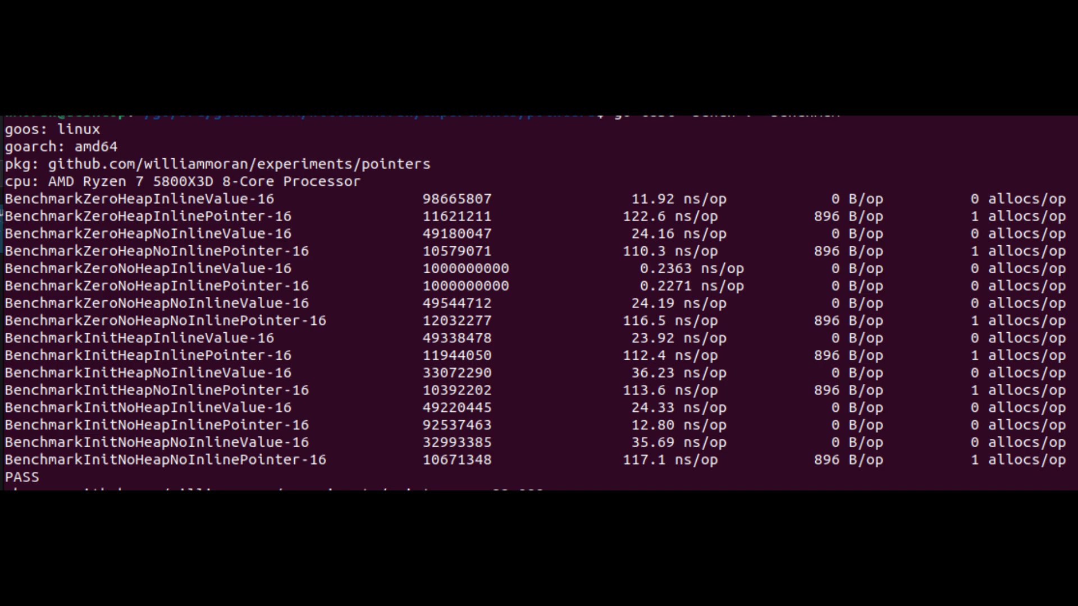
Step: Pause the 'Go: Pointers for performance redux' video at 4:09 on the advice slide
{"action": "scroll", "scroll_direction": "down", "scroll_amount": 3}
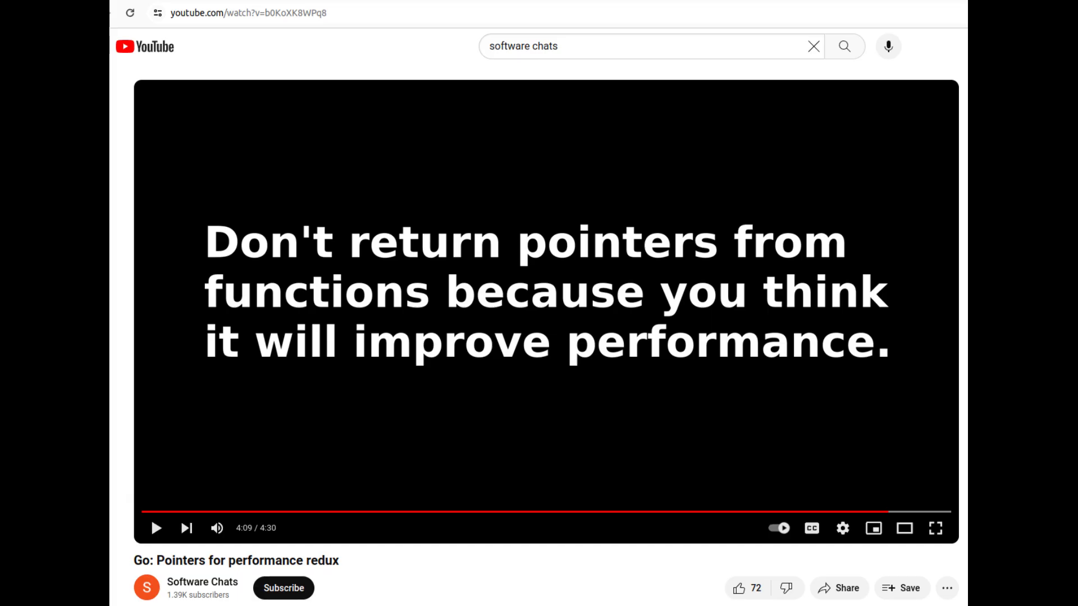
{"action": "left_click", "coordinate": [936, 528]}
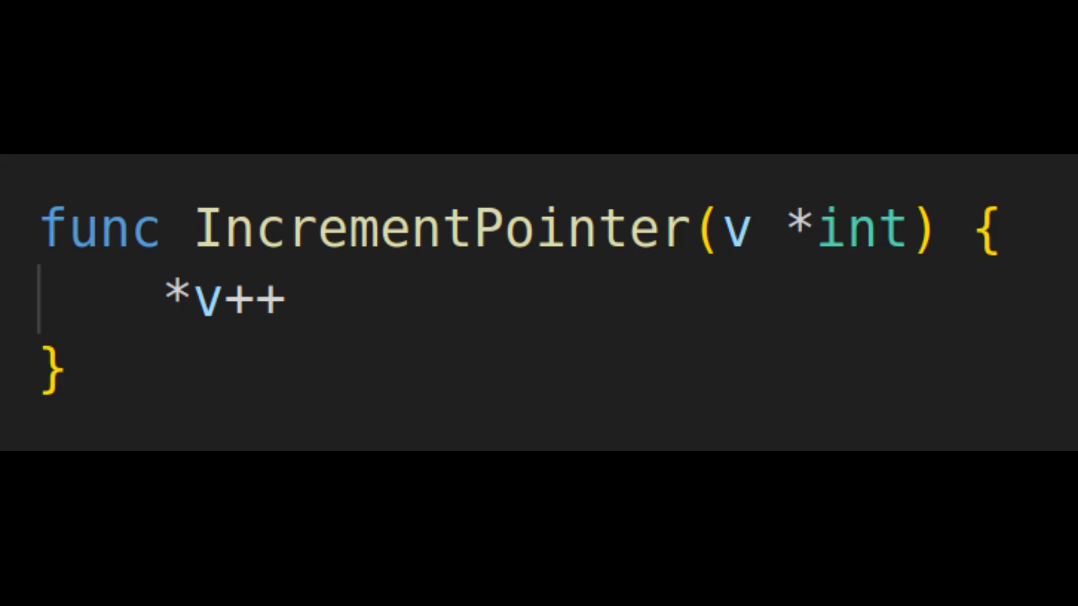